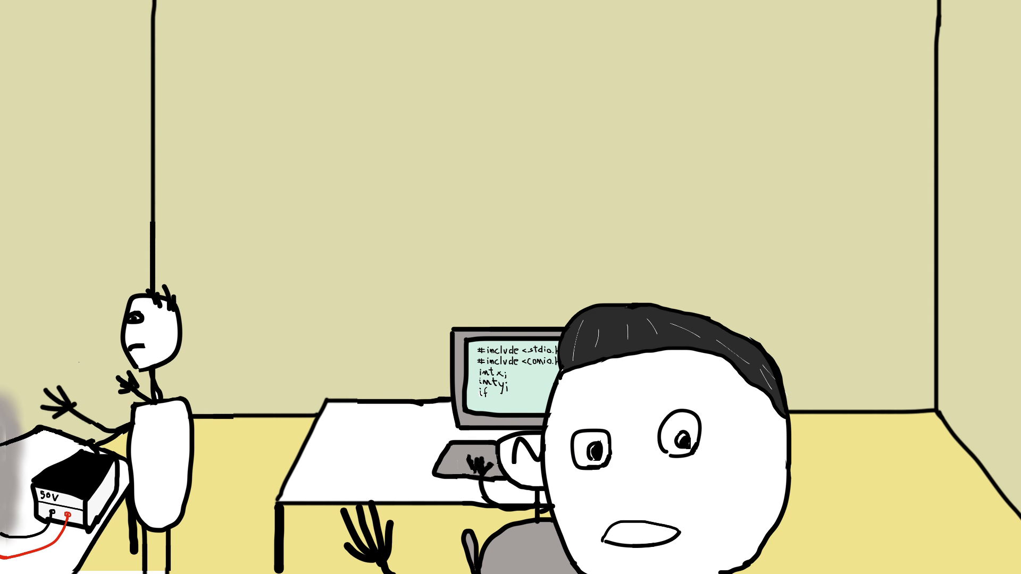
{"action": "type", "text": "(x=y"}
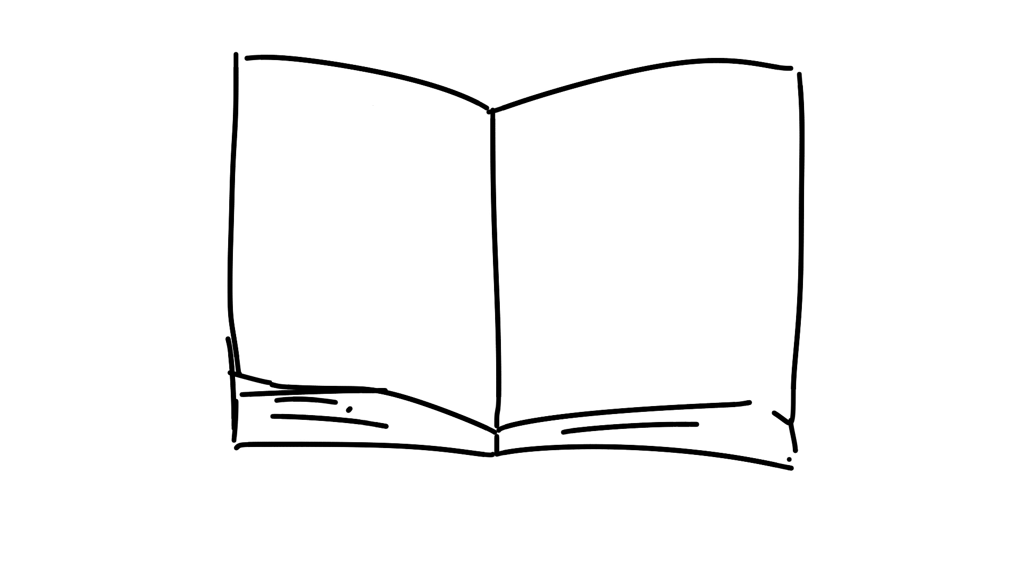
{"action": "type", "text": "I=V/R"}
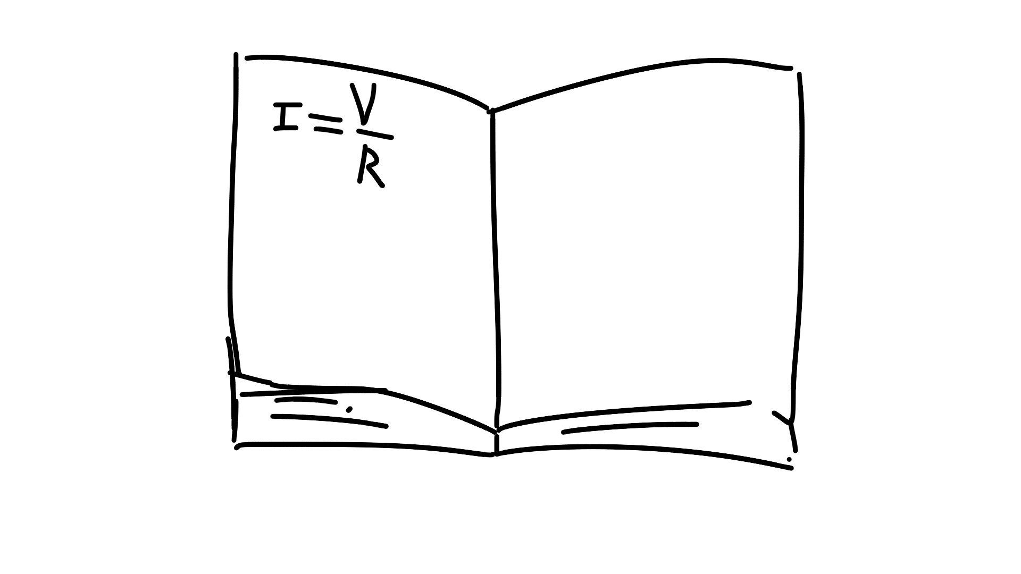